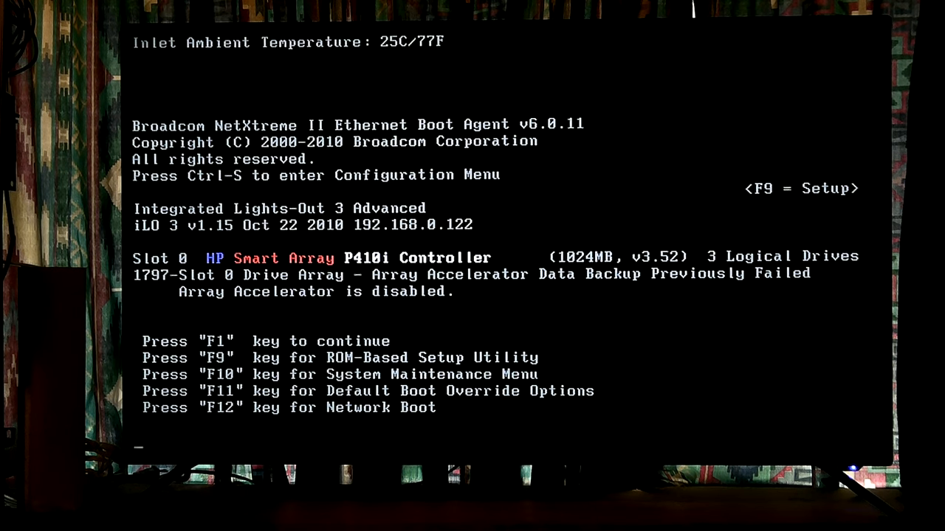
# Continue past the Array Accelerator warning with F1 so the server boots from hard drive C:.
pyautogui.press('f1')
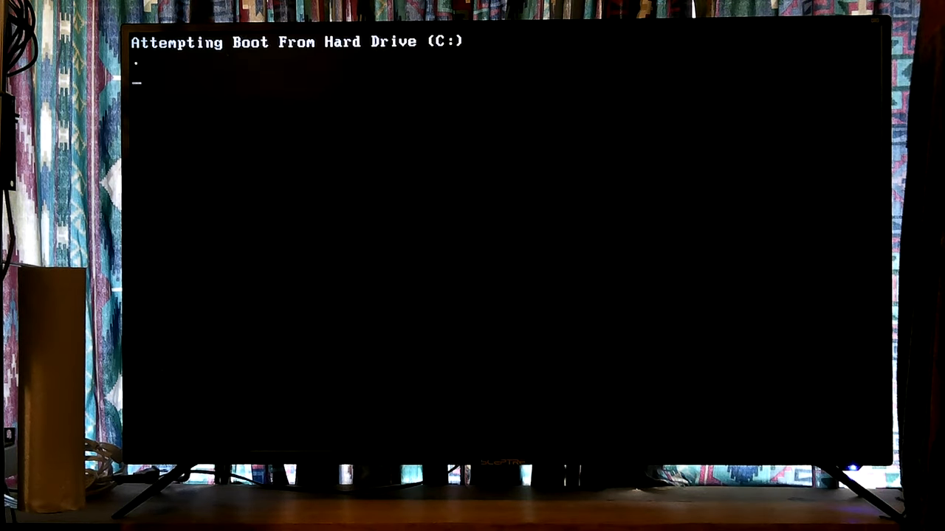